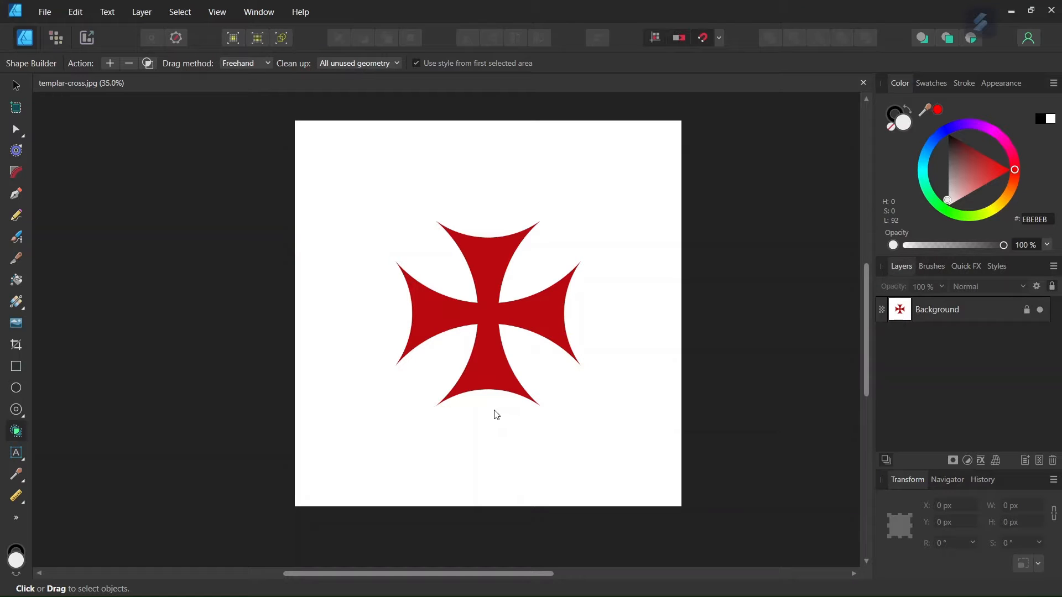
pyautogui.moveTo(502, 403)
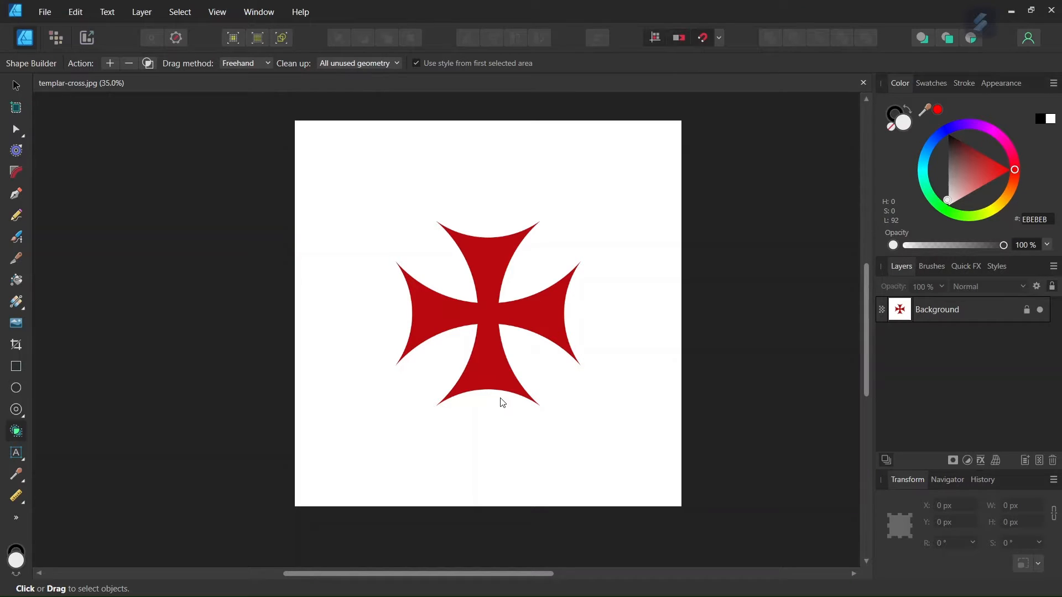
pyautogui.moveTo(509, 396)
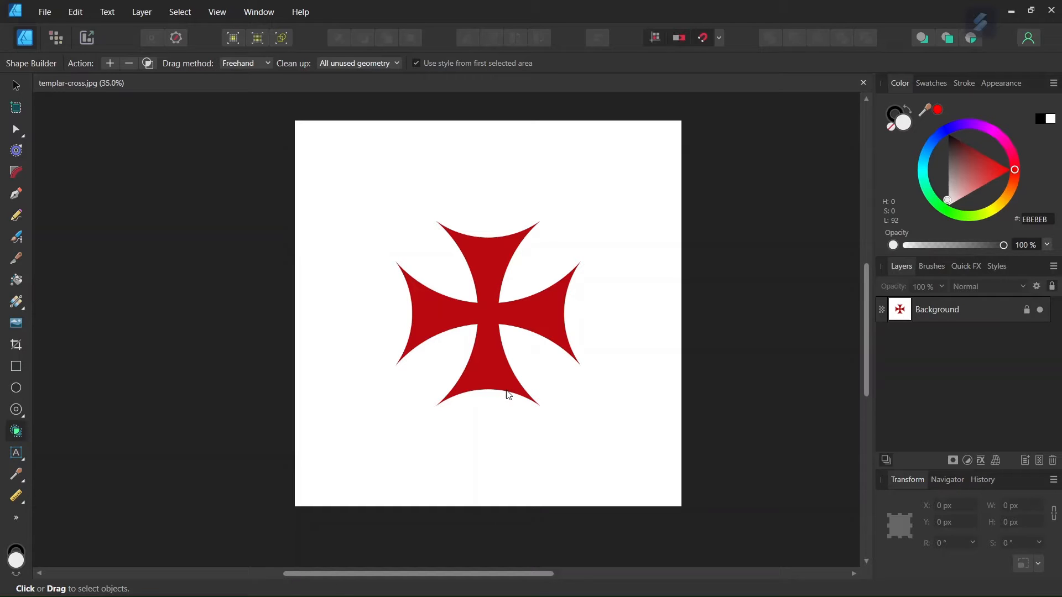
pyautogui.moveTo(504, 384)
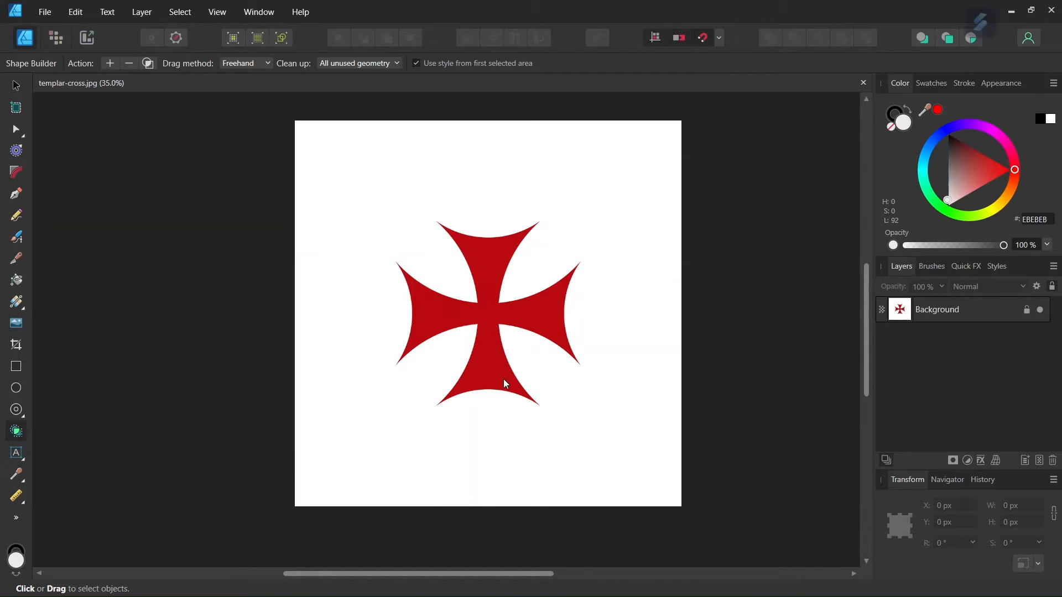
pyautogui.moveTo(502, 387)
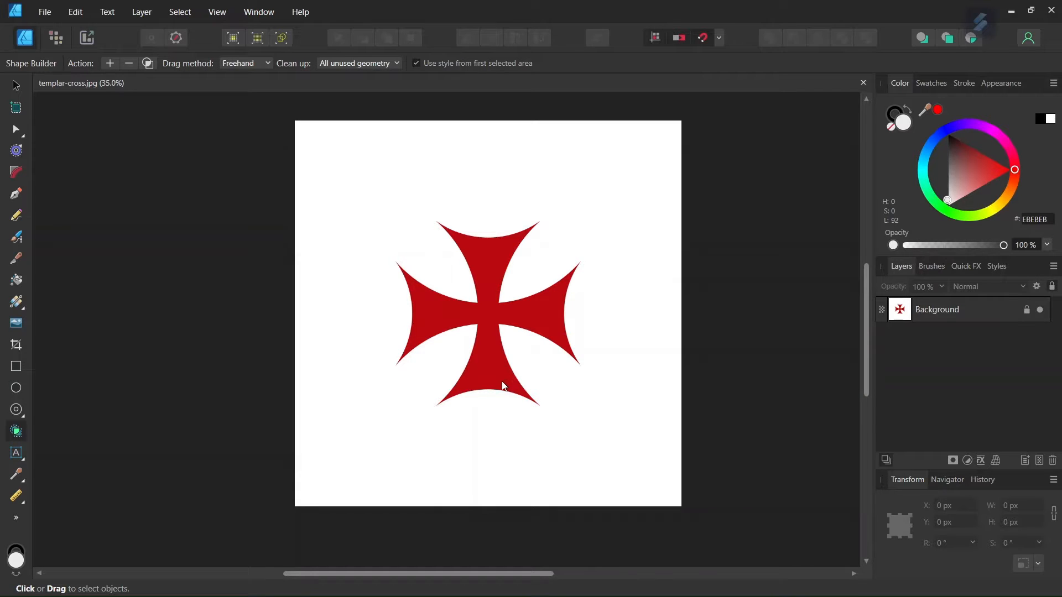
pyautogui.moveTo(532, 322)
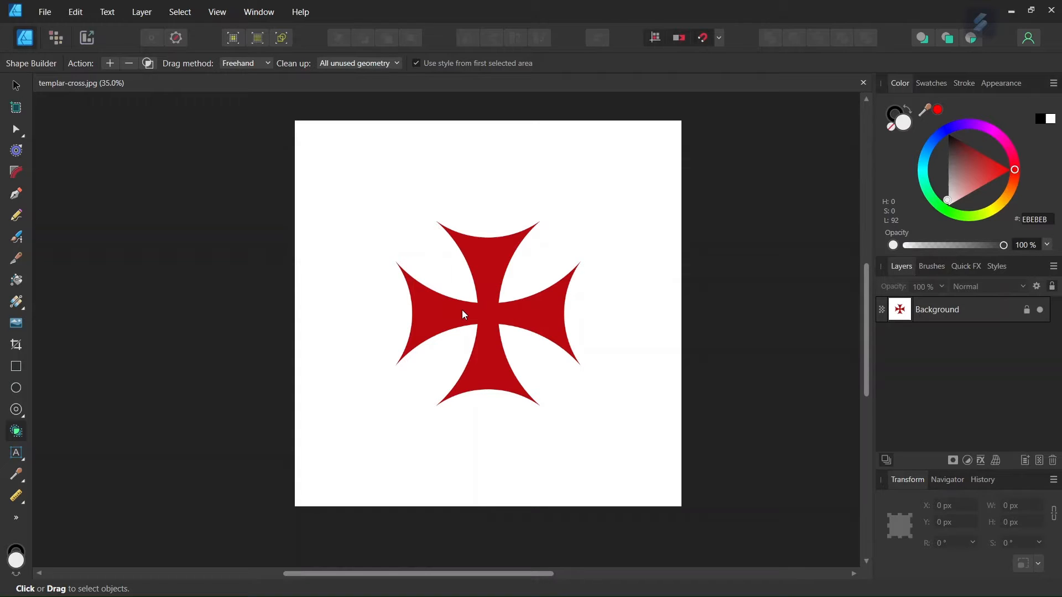
pyautogui.moveTo(450, 309)
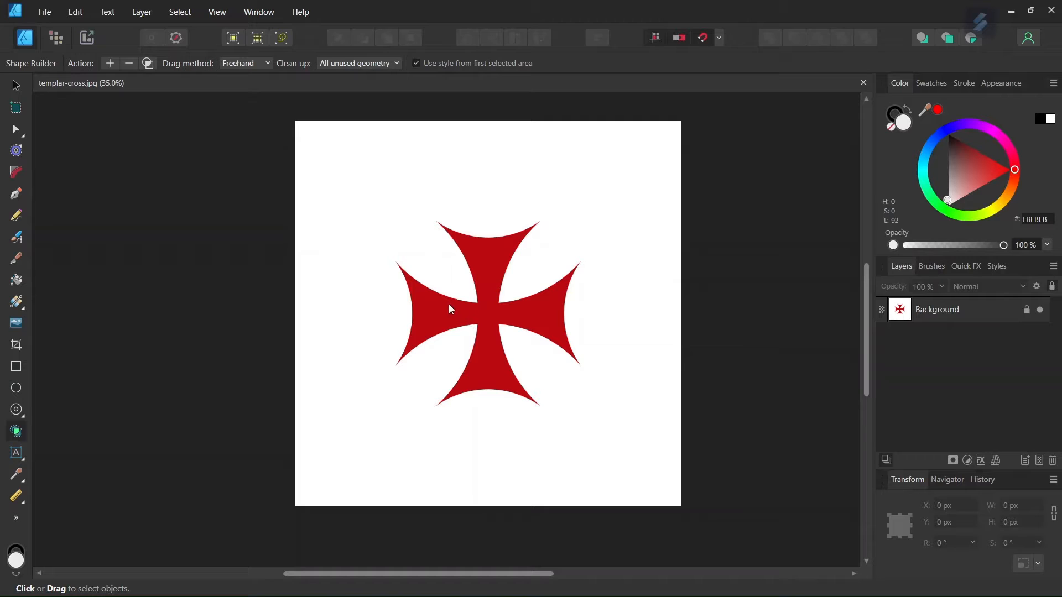
pyautogui.moveTo(44, 11)
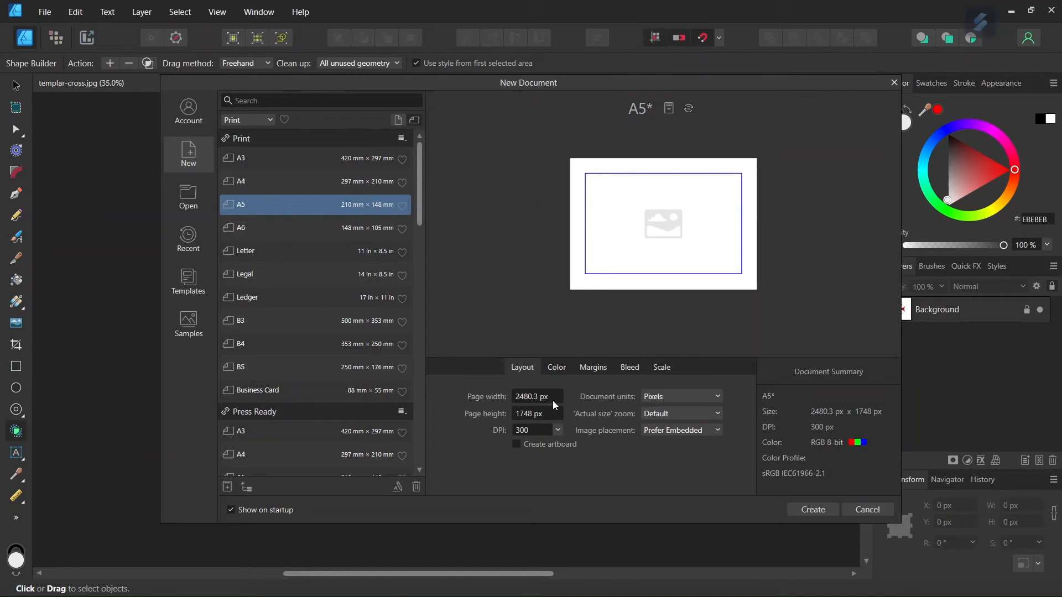
# Step: Create a new 2000 × 2000 px document from the New Document dialog
pyautogui.write('2000')
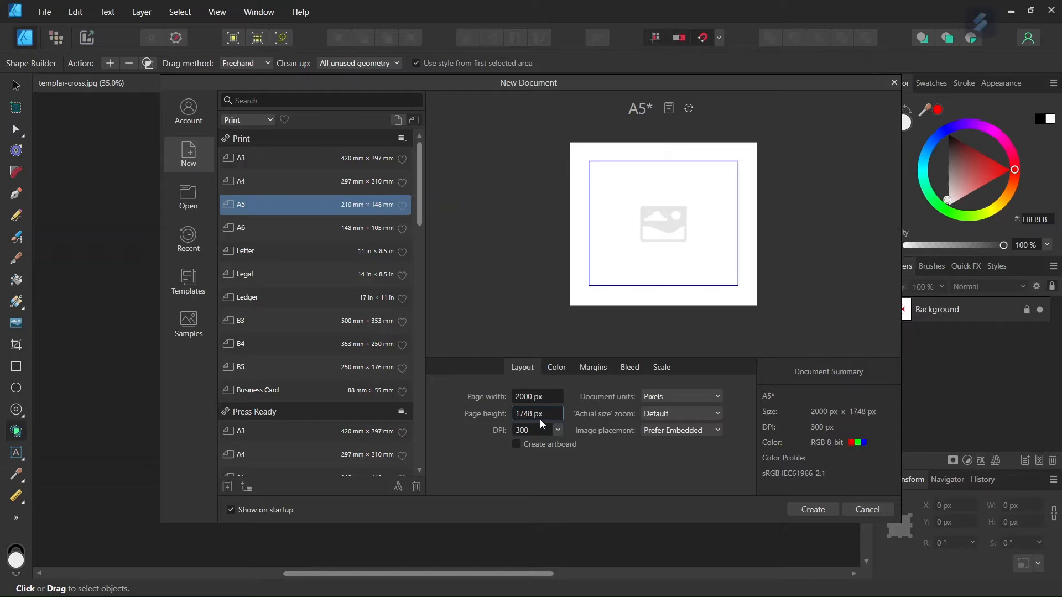
pyautogui.write('2000')
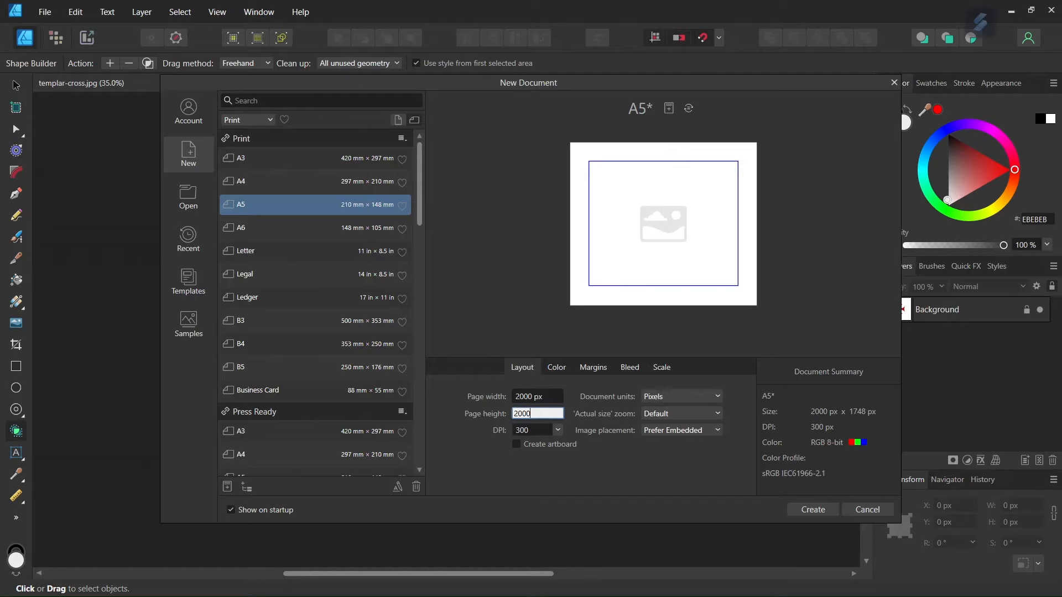
pyautogui.click(811, 509)
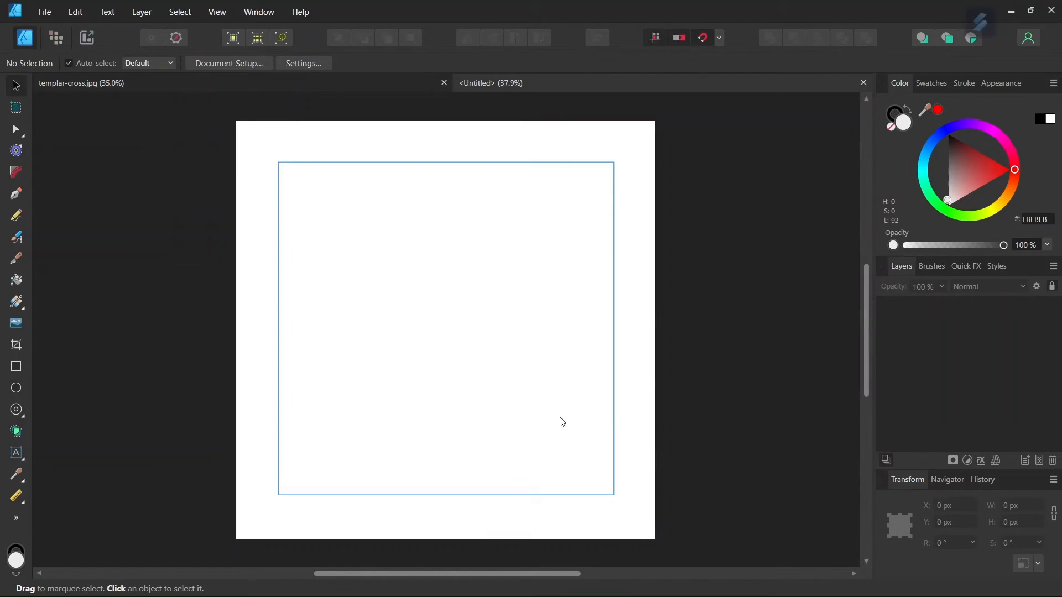
pyautogui.moveTo(301, 187)
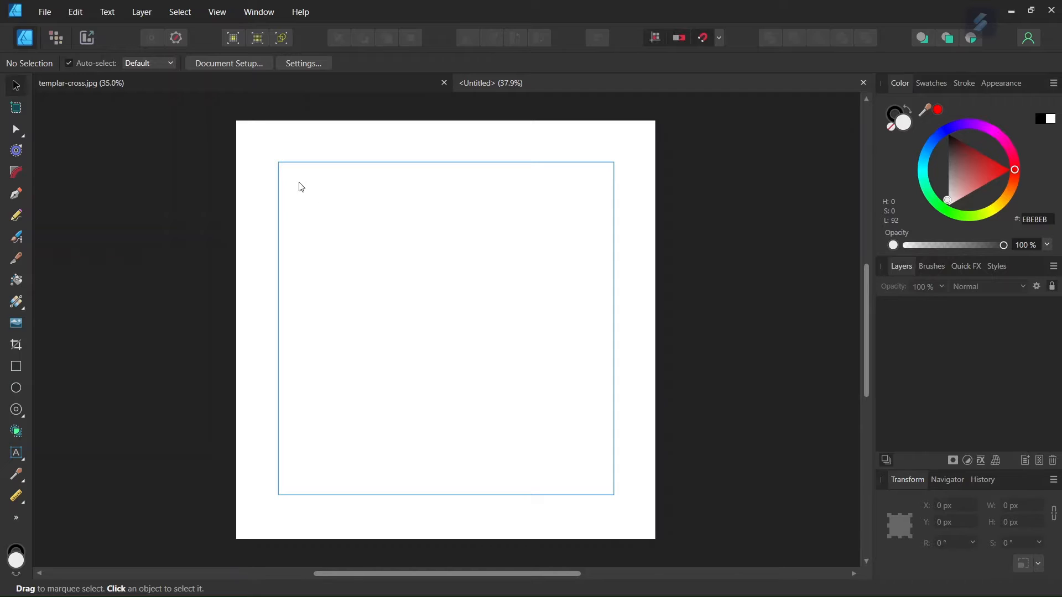
# Step: Add horizontal and vertical guides at 1000 px via View > Guides so they cross at centre
pyautogui.click(217, 11)
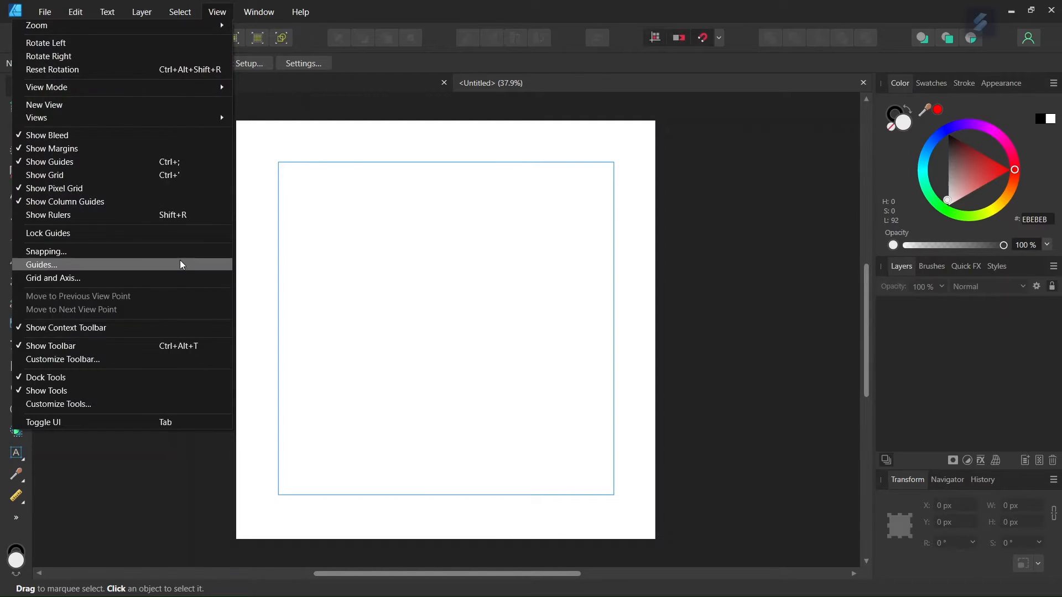
pyautogui.click(41, 264)
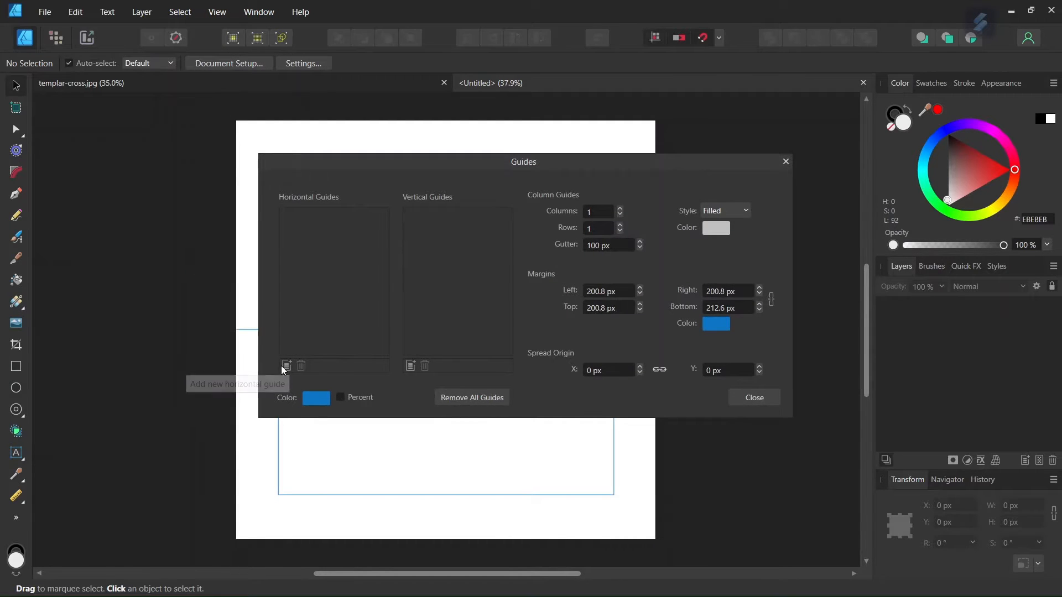
pyautogui.click(285, 366)
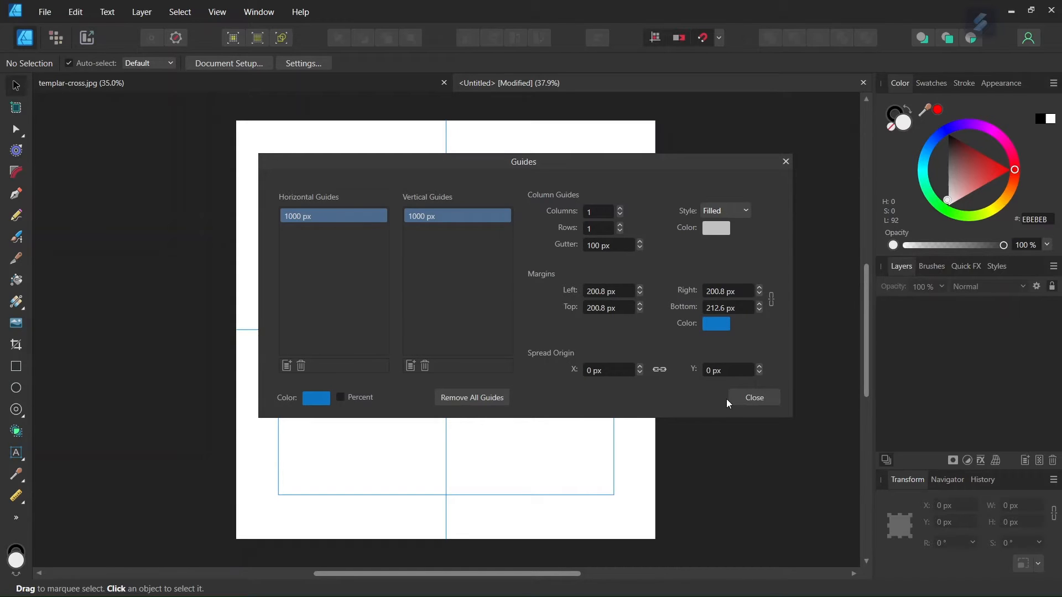
pyautogui.click(754, 397)
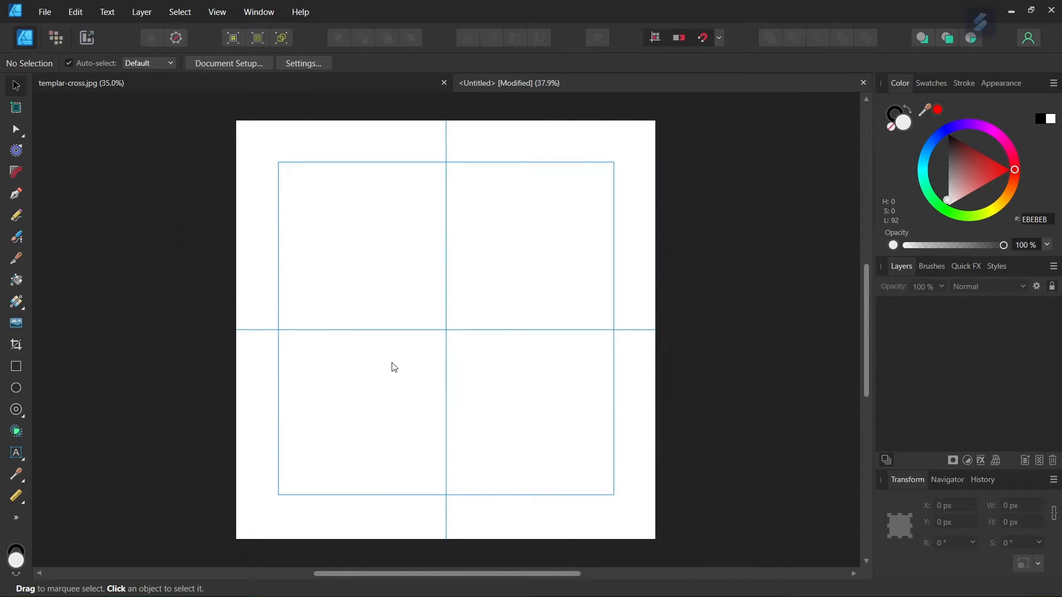
pyautogui.moveTo(199, 376)
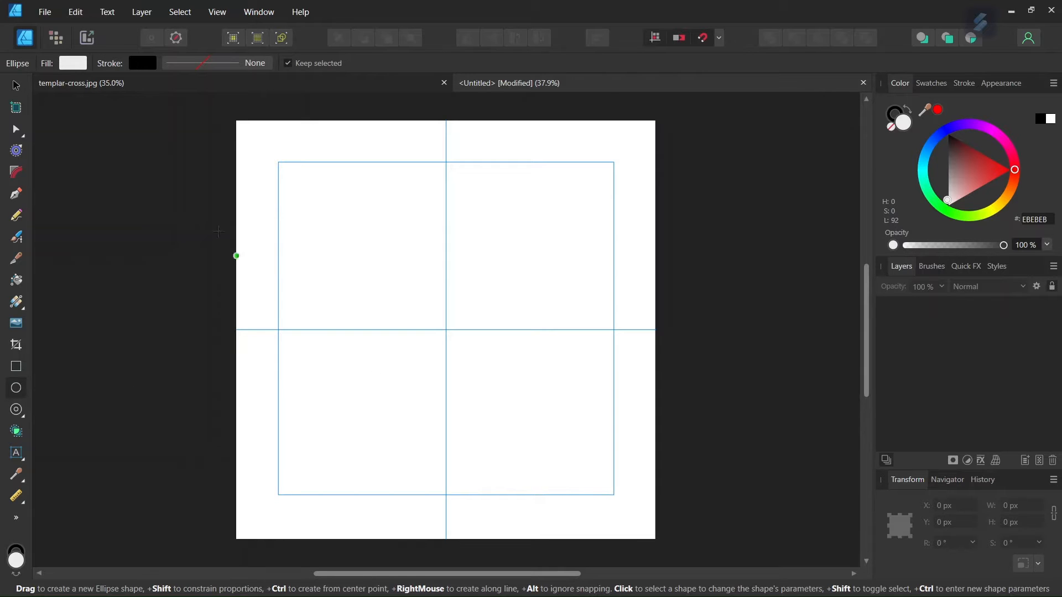
# Step: Draw a 700 px ellipse with no fill and a 2 pt black stroke above the centre
pyautogui.click(73, 62)
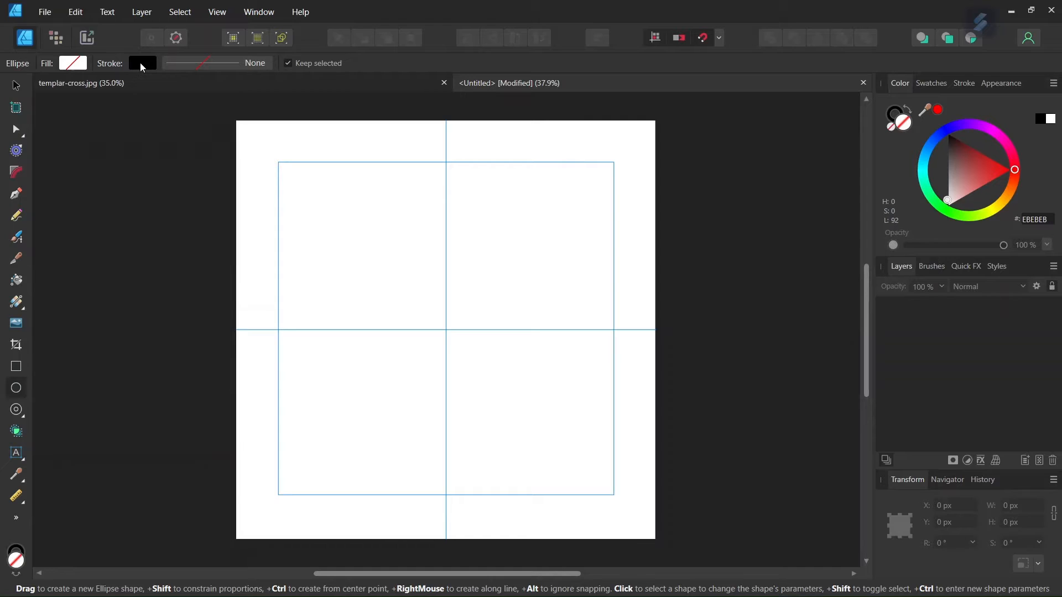
pyautogui.click(142, 63)
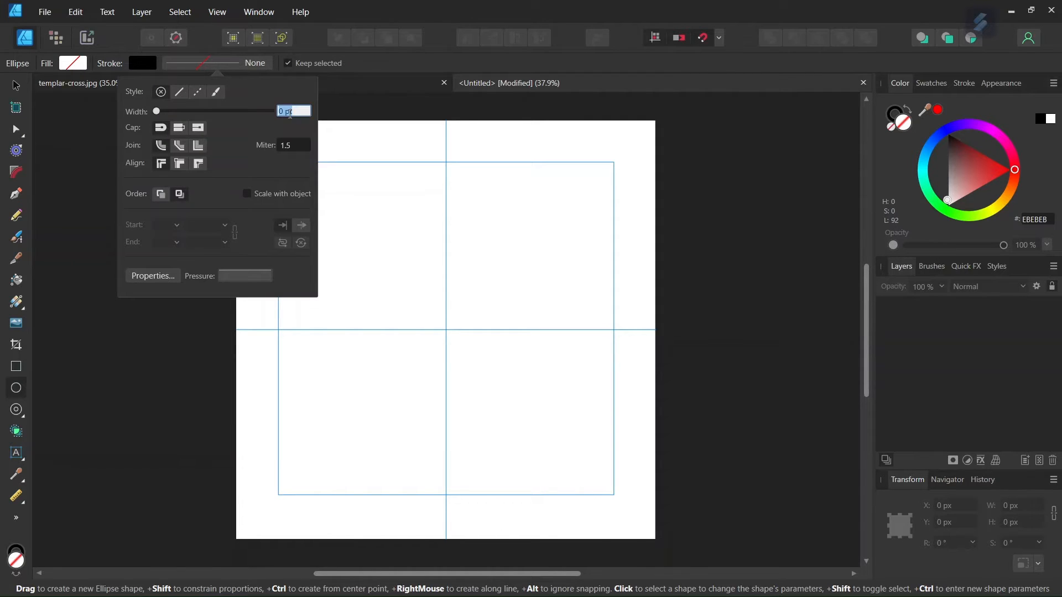
pyautogui.write('2 pt')
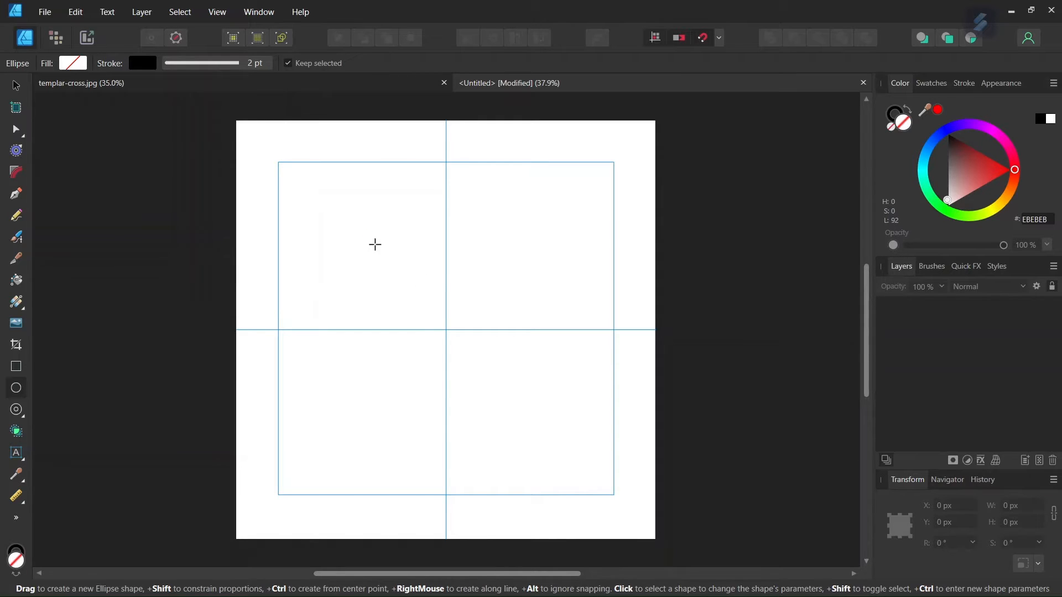
pyautogui.moveTo(366, 227); pyautogui.dragTo(406, 271)
pyautogui.write('700')
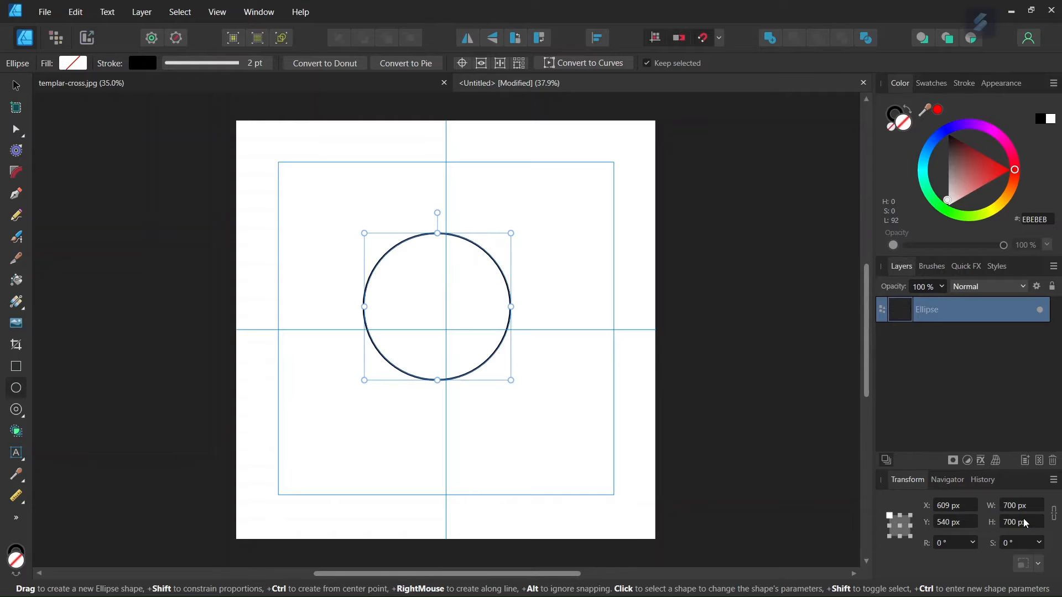
pyautogui.moveTo(14, 85)
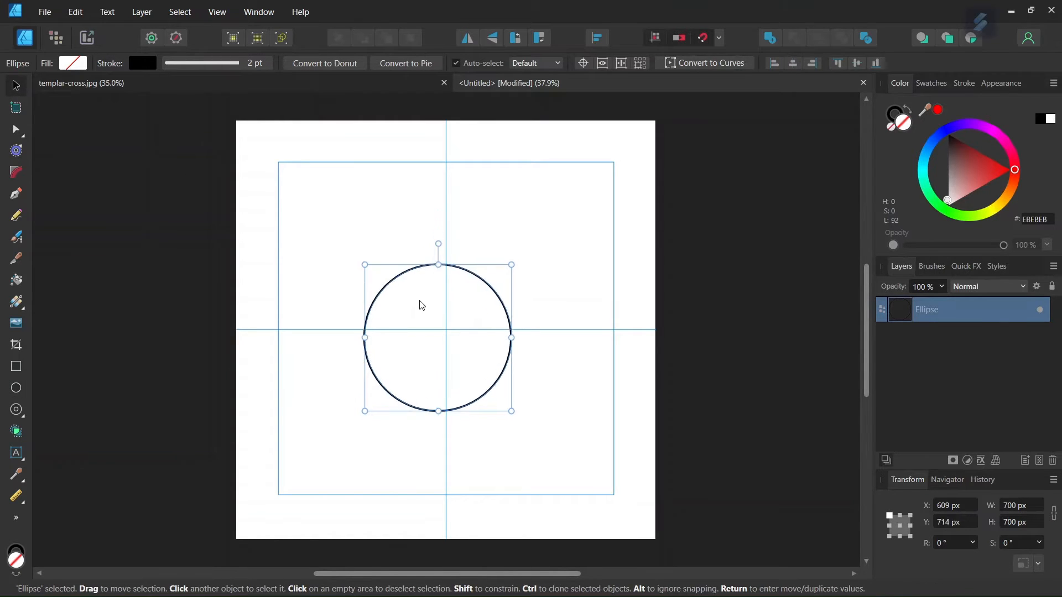
# Step: Move the circle onto the vertical guide at X 1000 px, Y 1030 px
pyautogui.moveTo(418, 305); pyautogui.dragTo(431, 371)
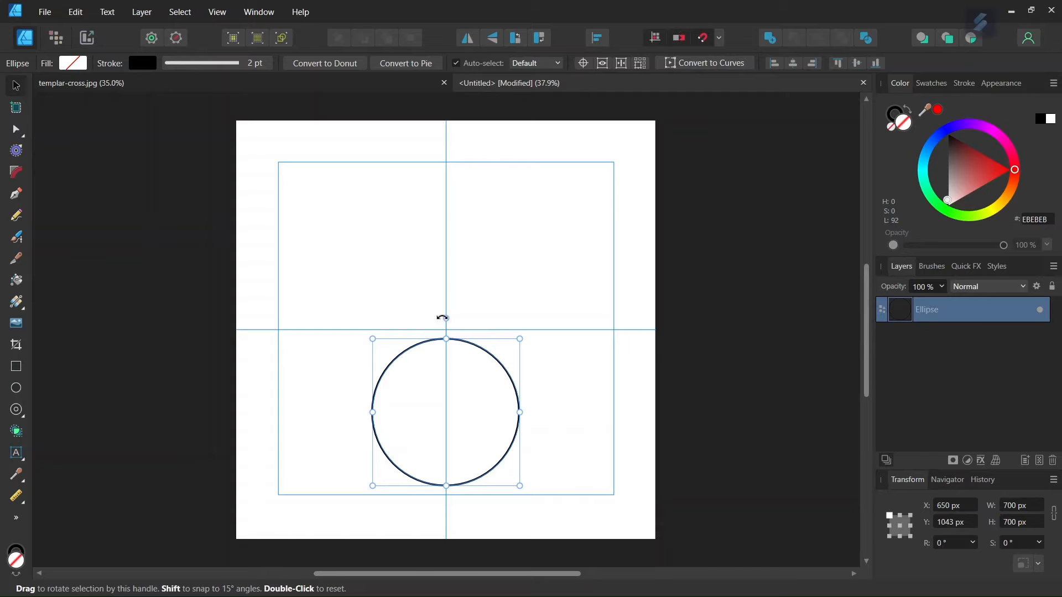
pyautogui.moveTo(446, 329)
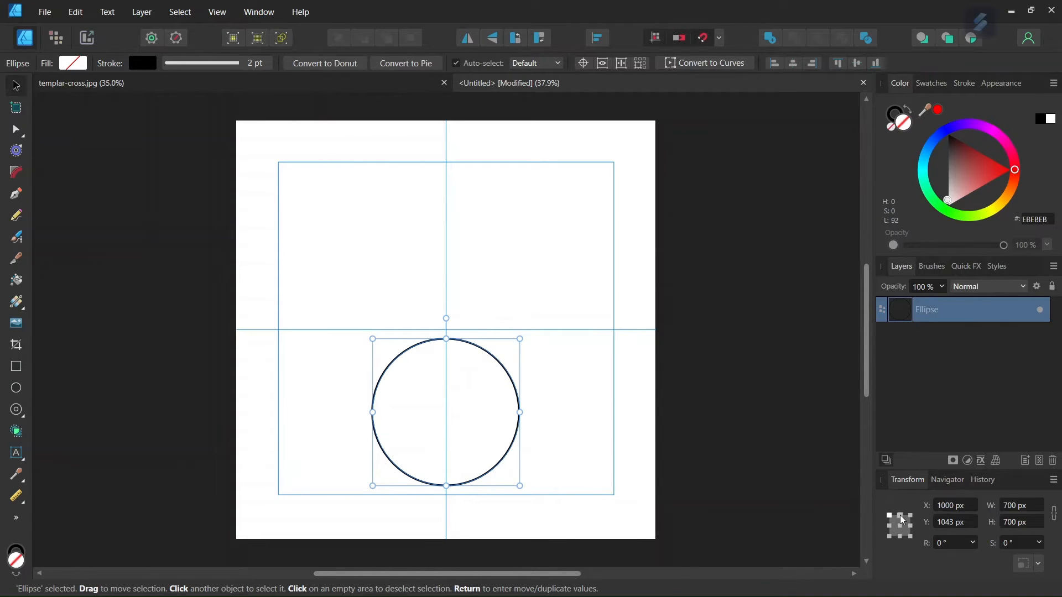
pyautogui.click(955, 522)
pyautogui.write('1030')
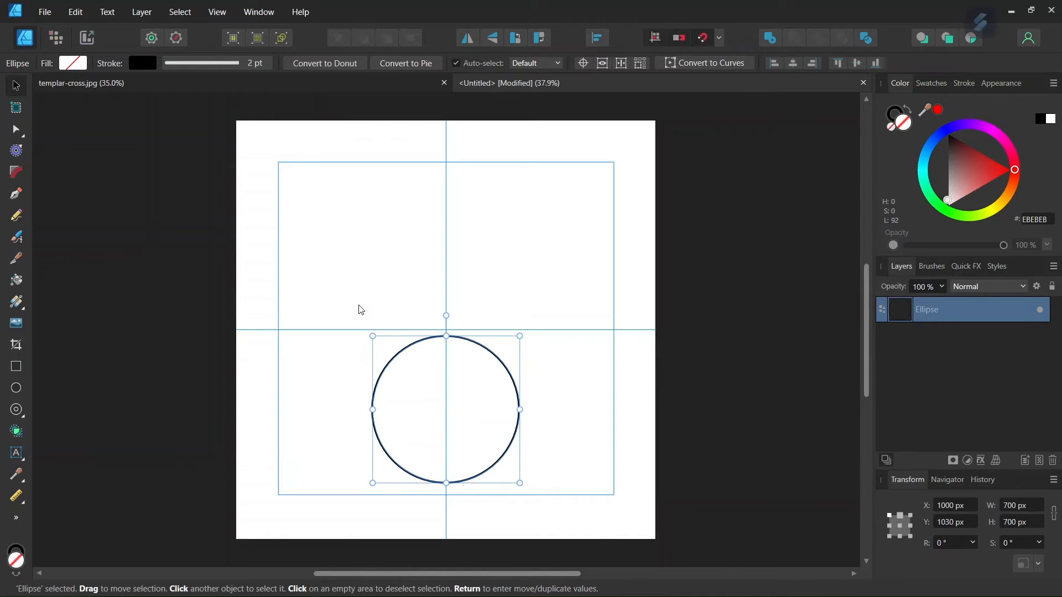
pyautogui.moveTo(369, 285)
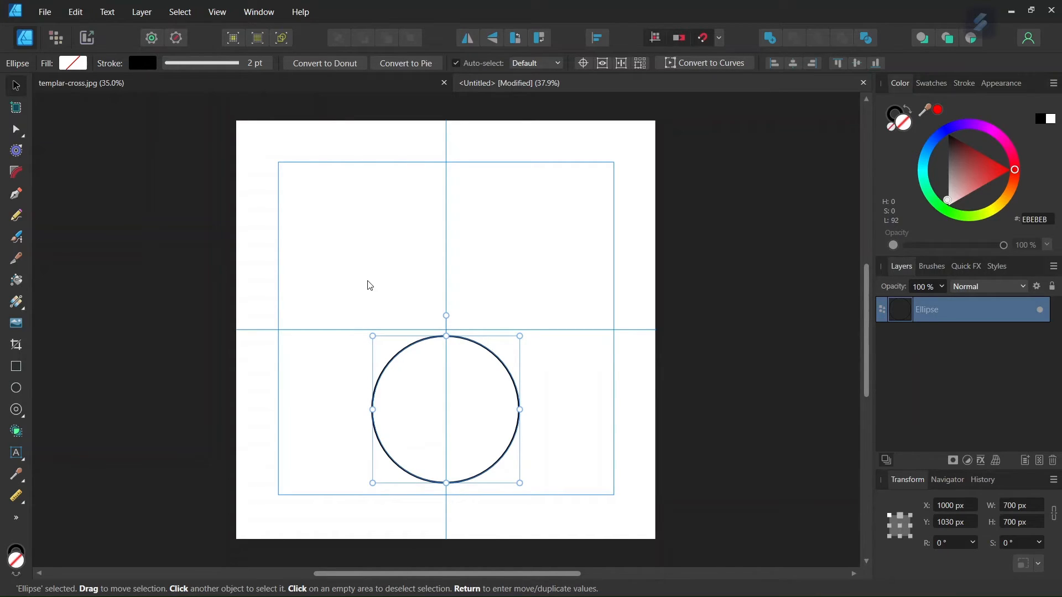
pyautogui.moveTo(583, 63)
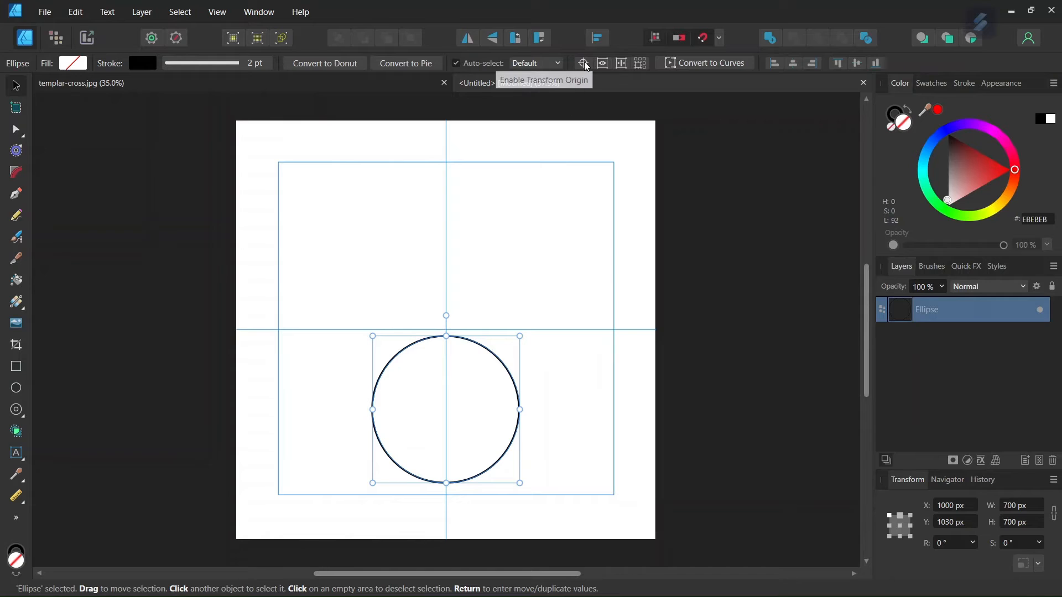
# Step: Enable Transform Origin so the circle can be duplicated and rotated 90° around the centre
pyautogui.click(583, 63)
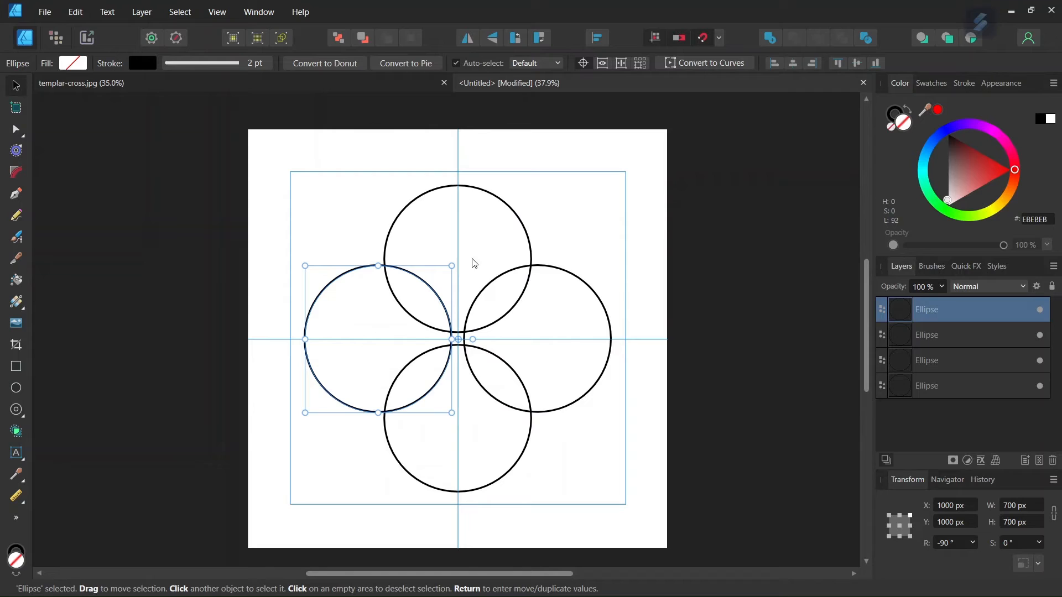
pyautogui.moveTo(478, 418)
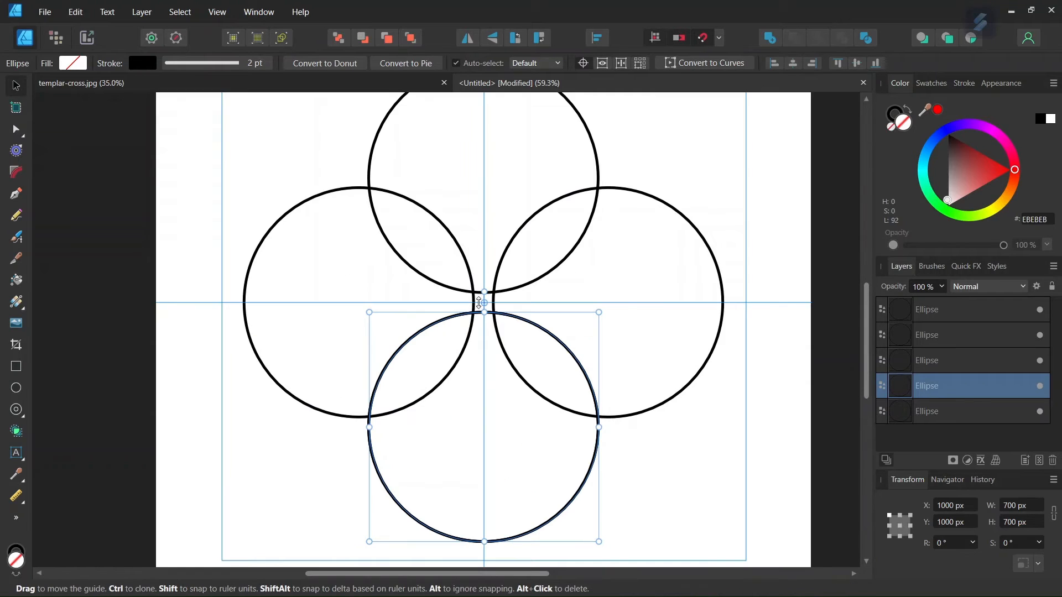
pyautogui.moveTo(483, 302)
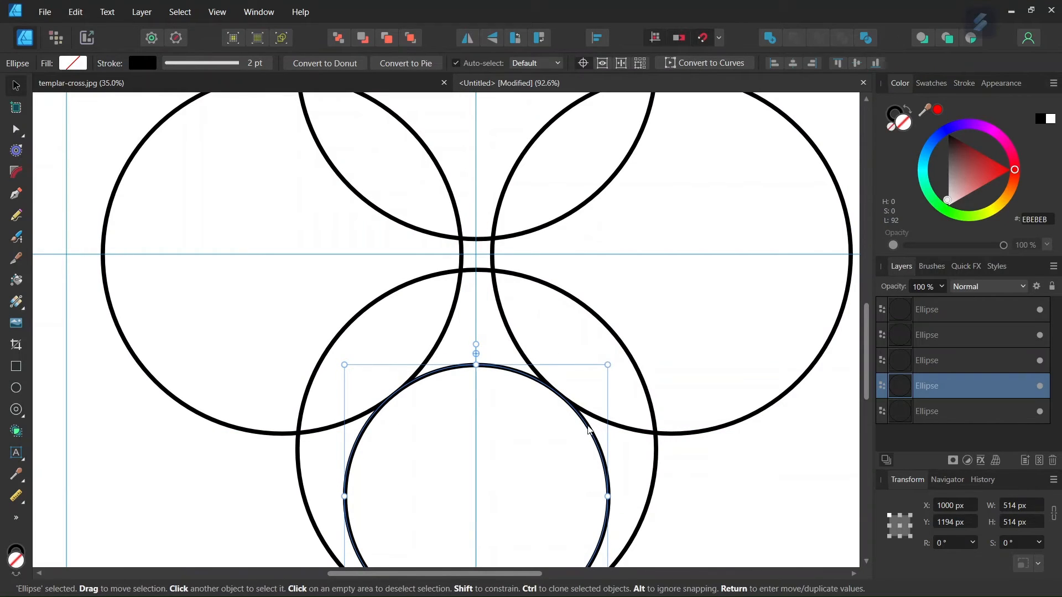
# Step: Scroll to the bottom circle to duplicate it as a 514 px inner circle
pyautogui.scroll(-3)
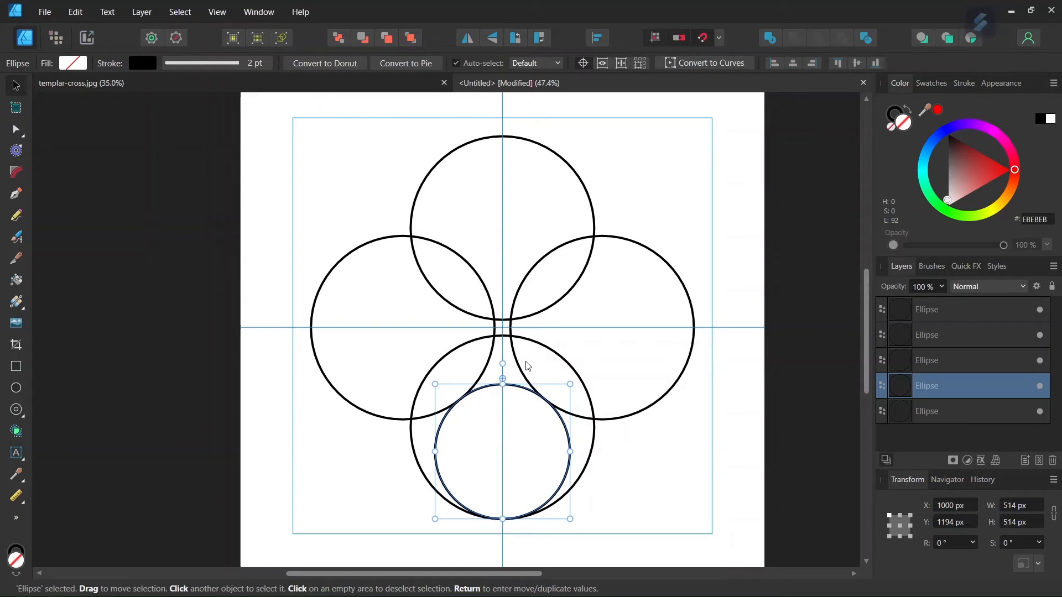
pyautogui.moveTo(524, 367)
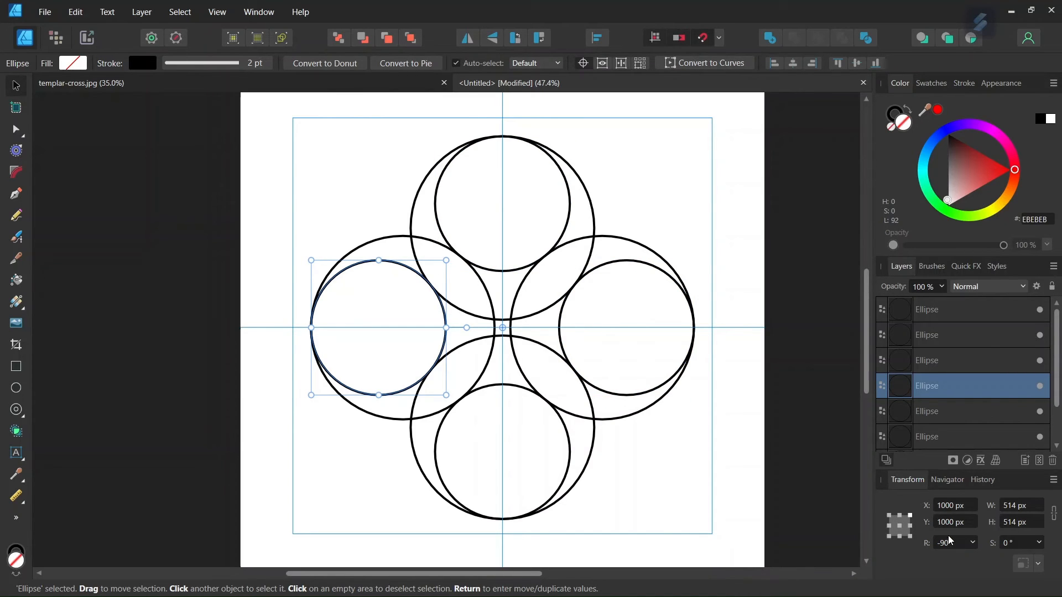
pyautogui.moveTo(482, 331)
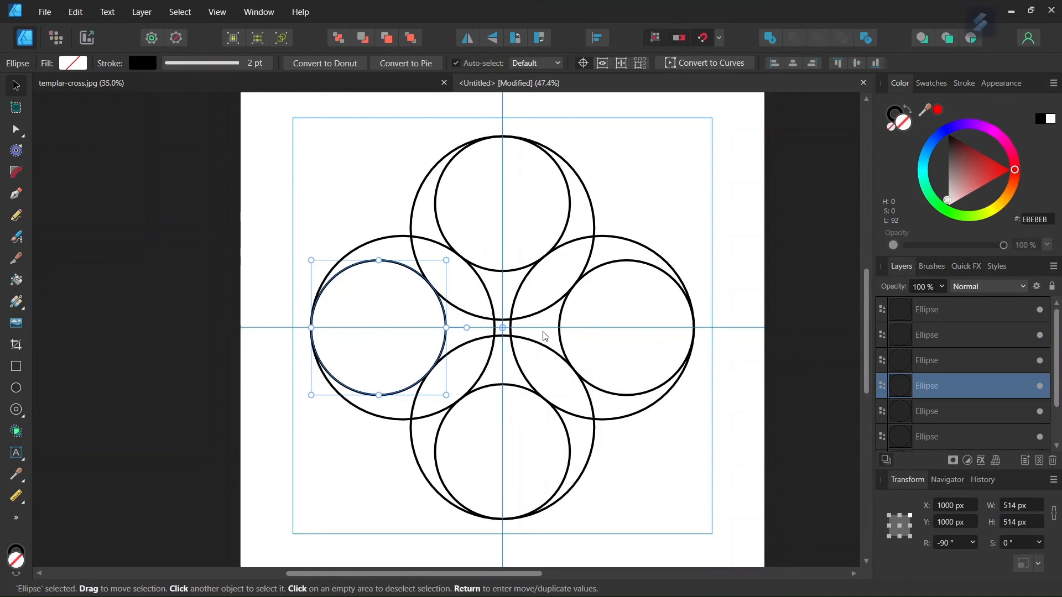
pyautogui.moveTo(423, 248)
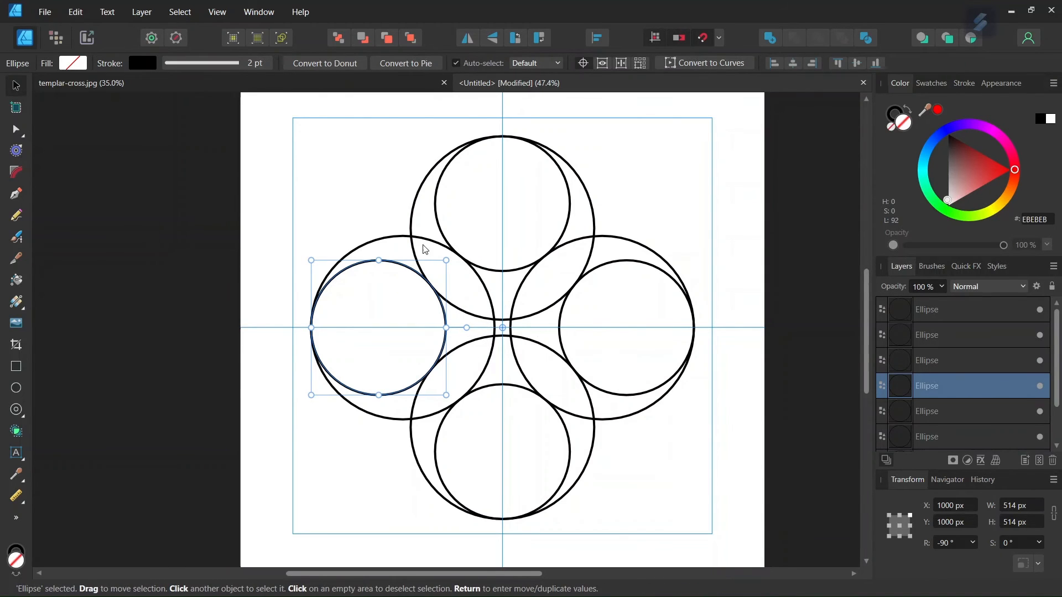
# Step: Select all circles and build the central cross with Shape Builder, discarding all unused geometry
pyautogui.press('ctrl+a')
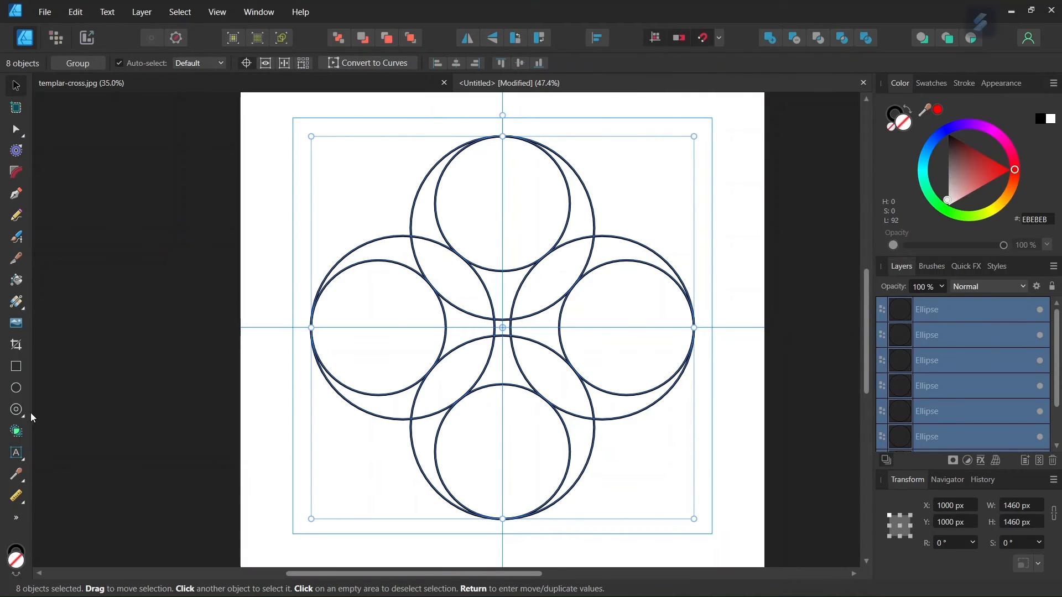
pyautogui.click(16, 431)
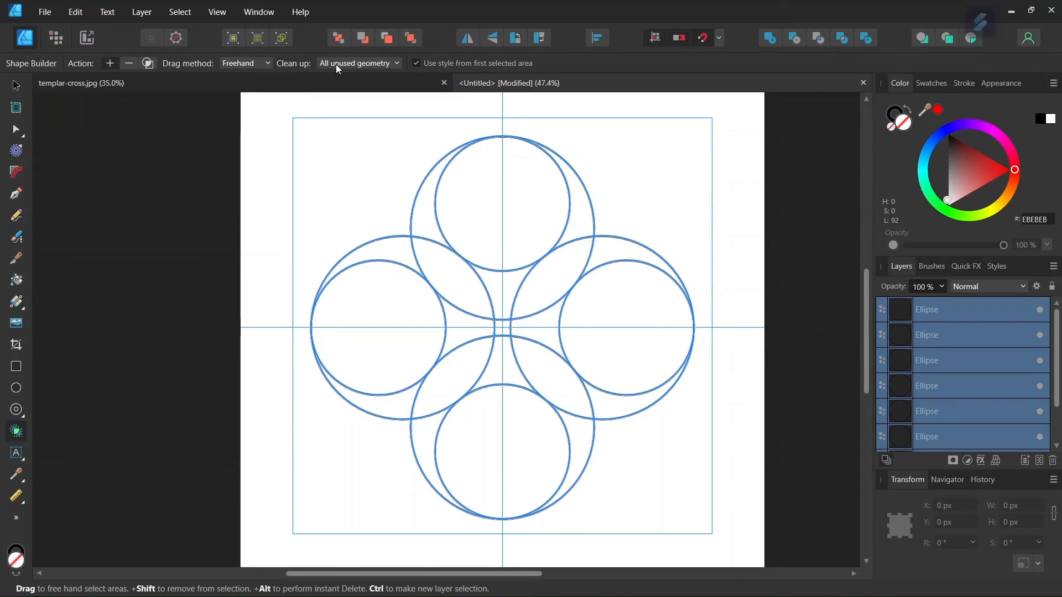
pyautogui.click(357, 63)
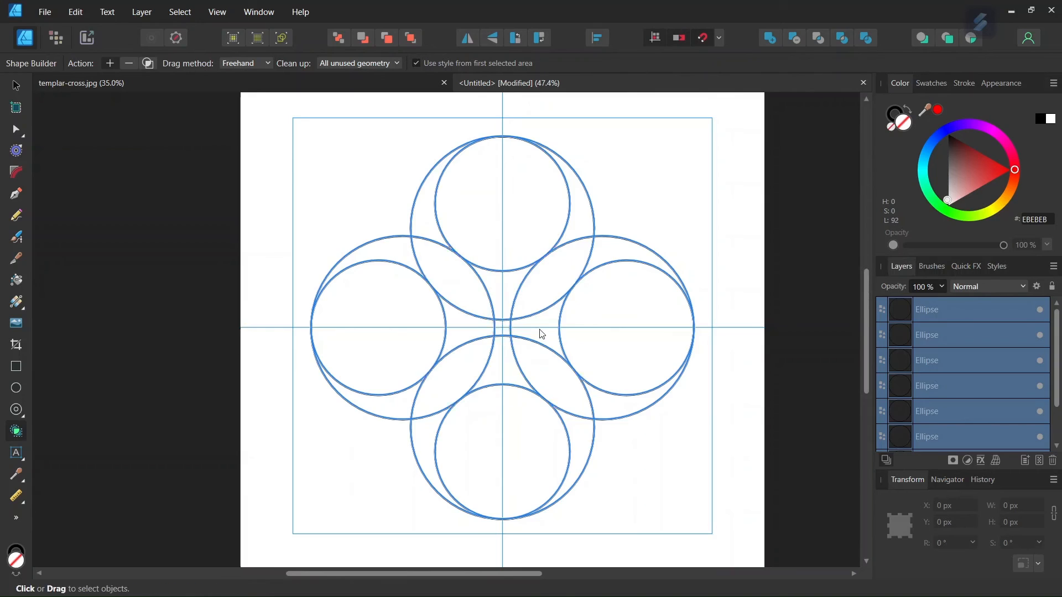
pyautogui.click(501, 325)
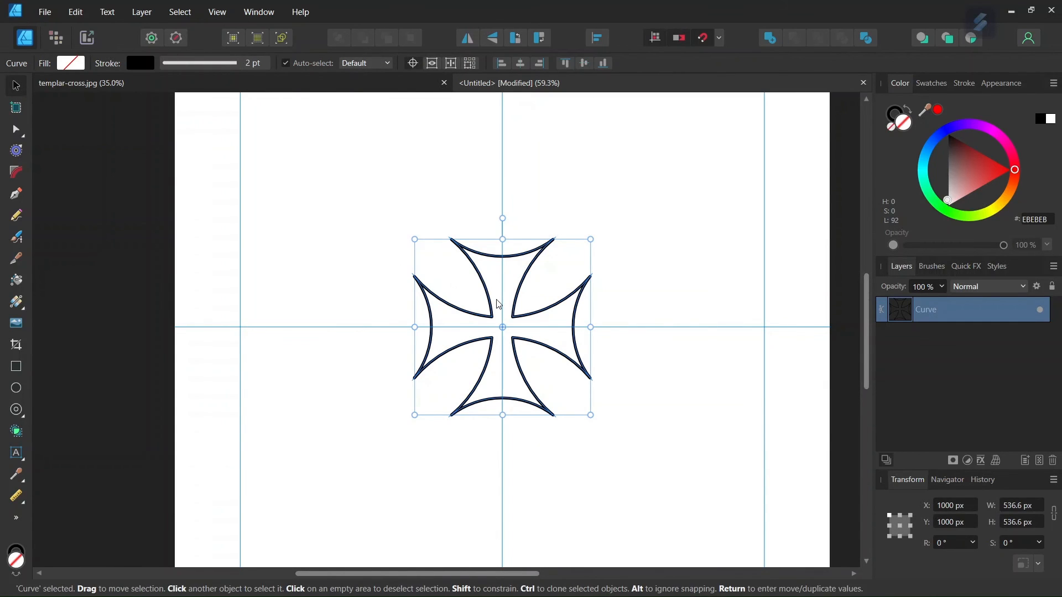
pyautogui.moveTo(345, 216)
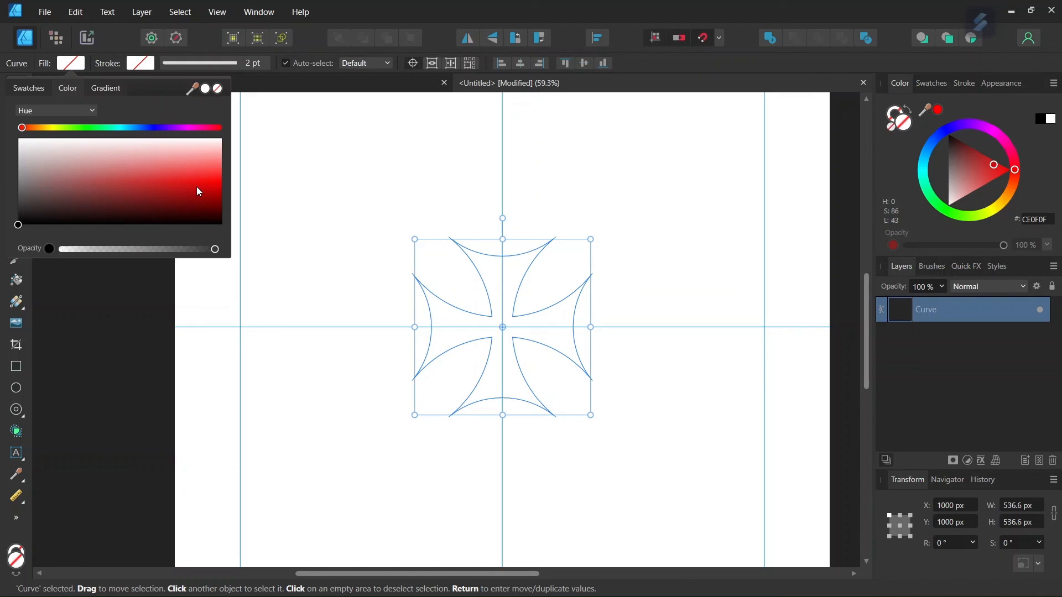
# Step: Fill the cross red, enlarge it to about 870 px, and deselect it
pyautogui.click(197, 193)
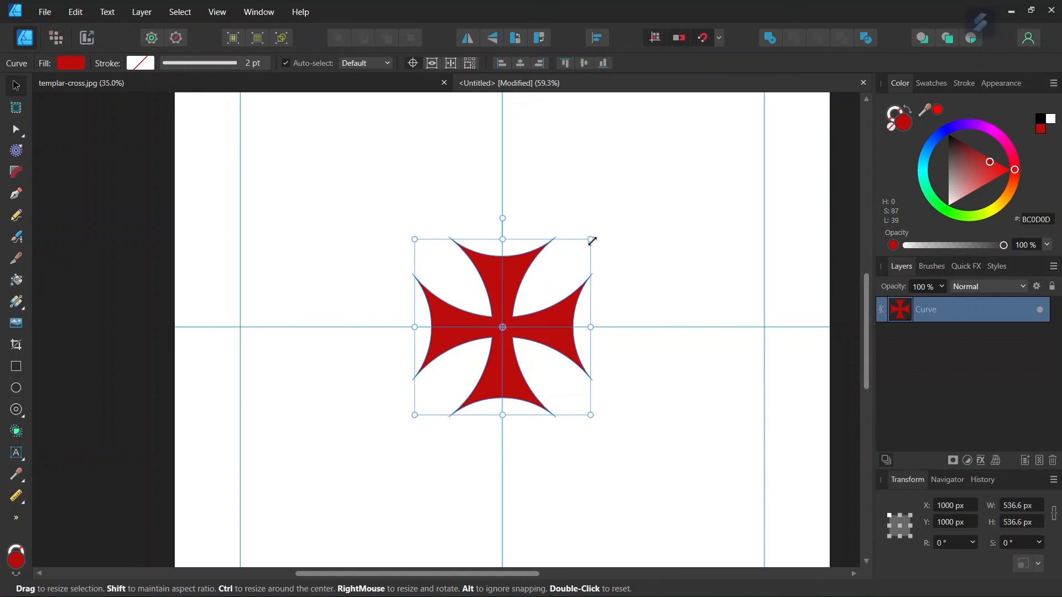
pyautogui.moveTo(590, 239); pyautogui.dragTo(603, 225)
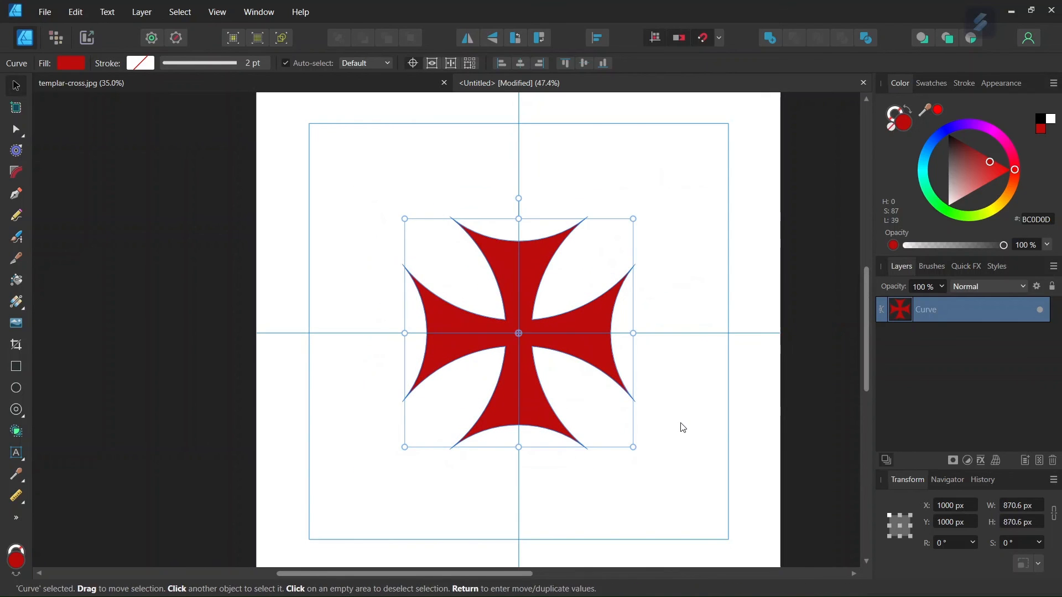
pyautogui.click(682, 427)
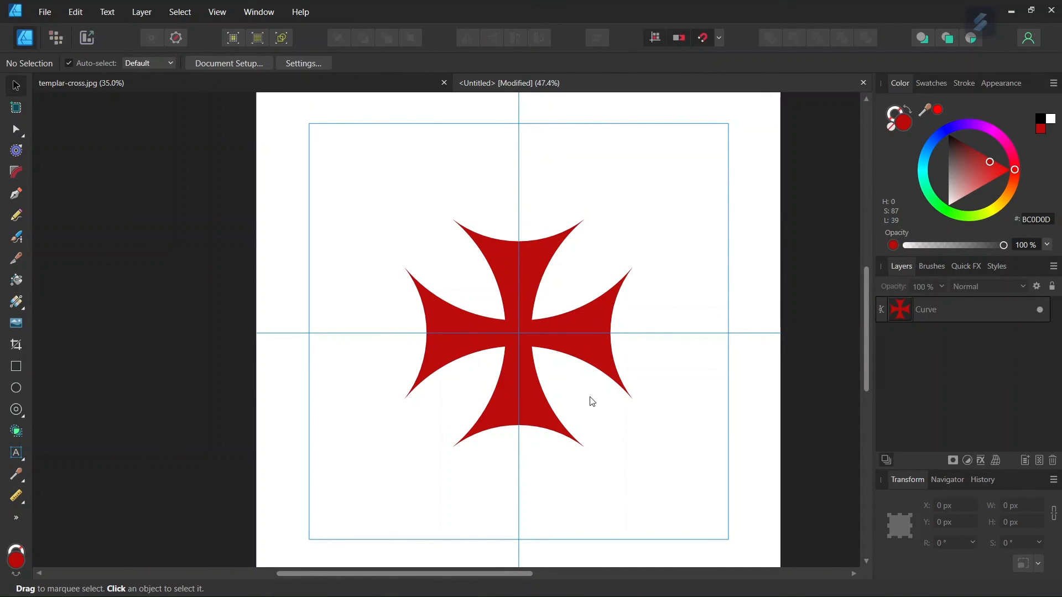